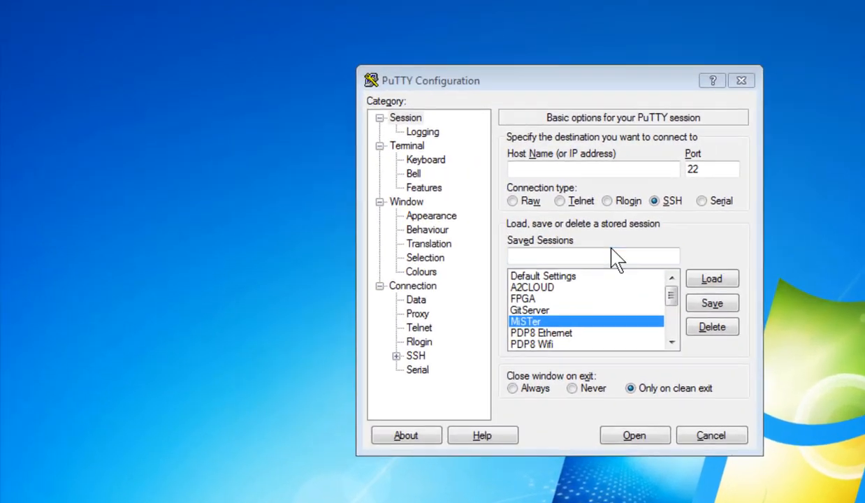
Load the saved MiSTer session for 192.168.0.28 and start the SSH connection.
left_click(711, 278)
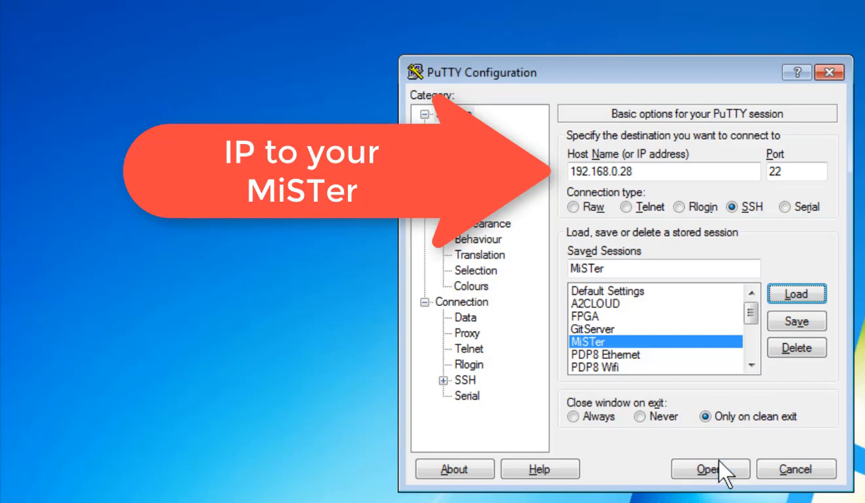
left_click(707, 469)
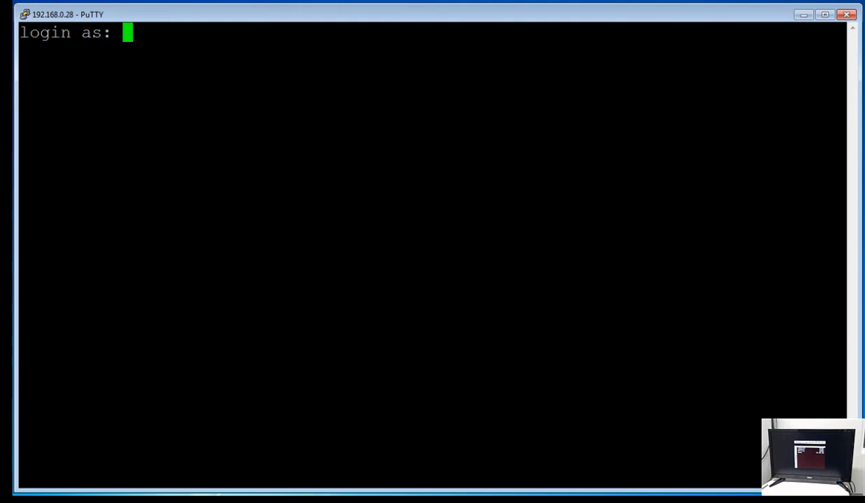
Log in as root with its password to reach the MiSTer shell prompt.
type("r")
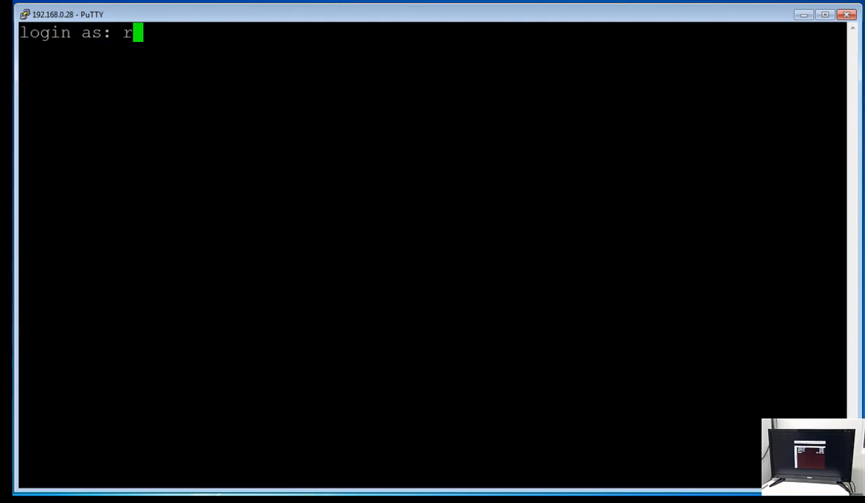
key("Return")
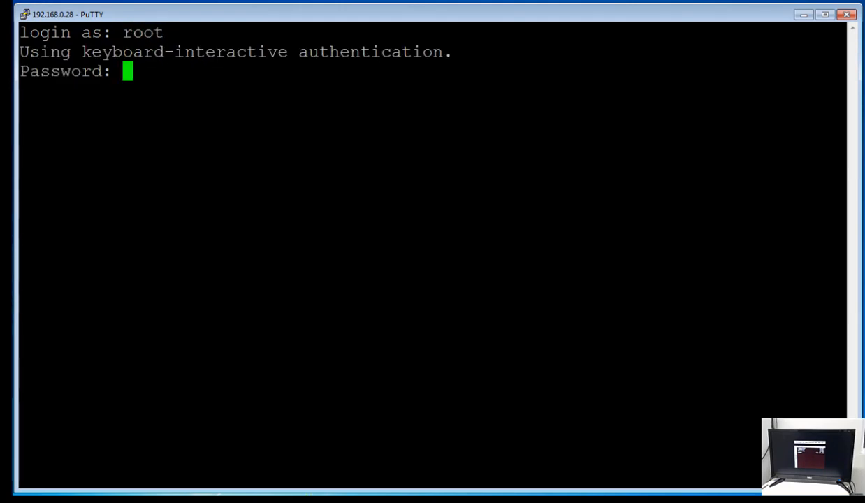
key("Return")
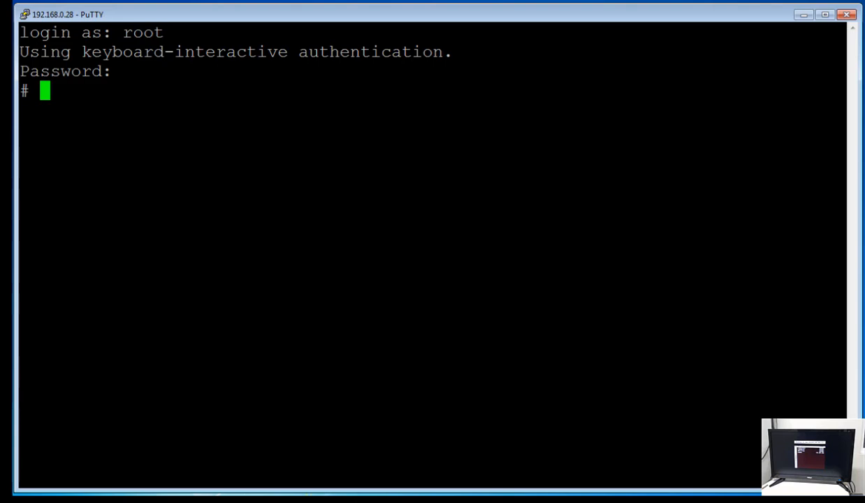
Change into /usr/share/zoneinfo/posix/Canada and list the Canadian time zone files.
type("cd /usr/")
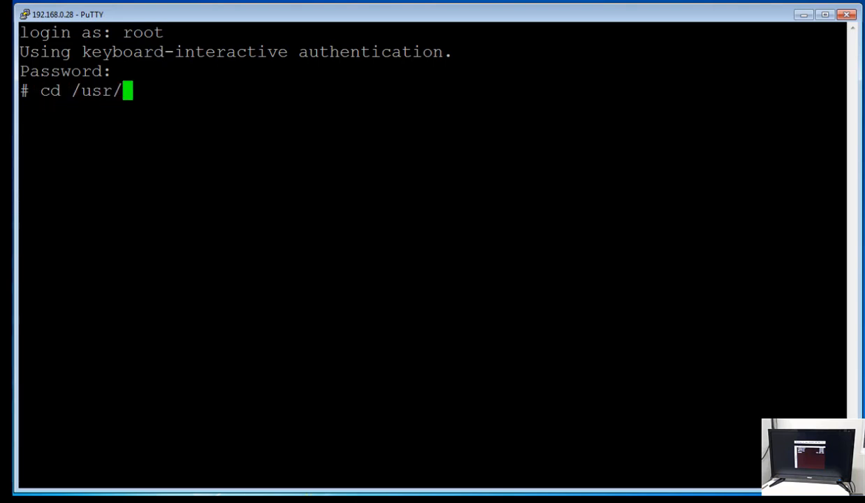
type("share/")
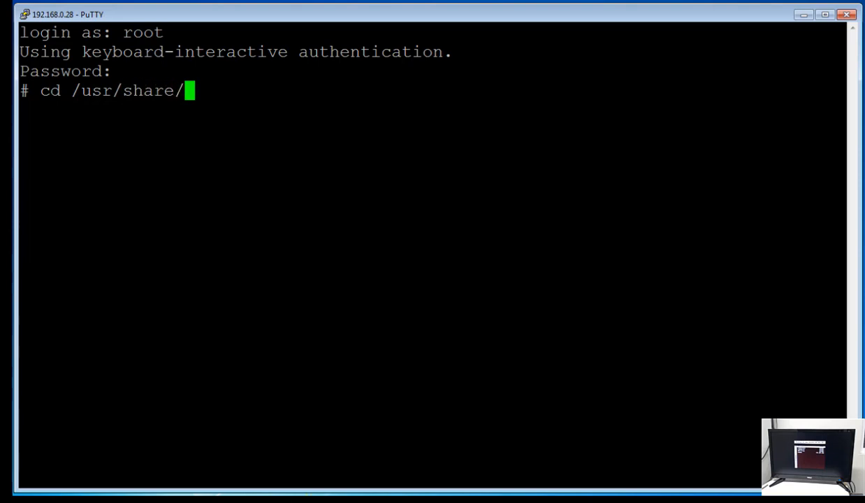
type("zoneinfo/posix")
type("ls")
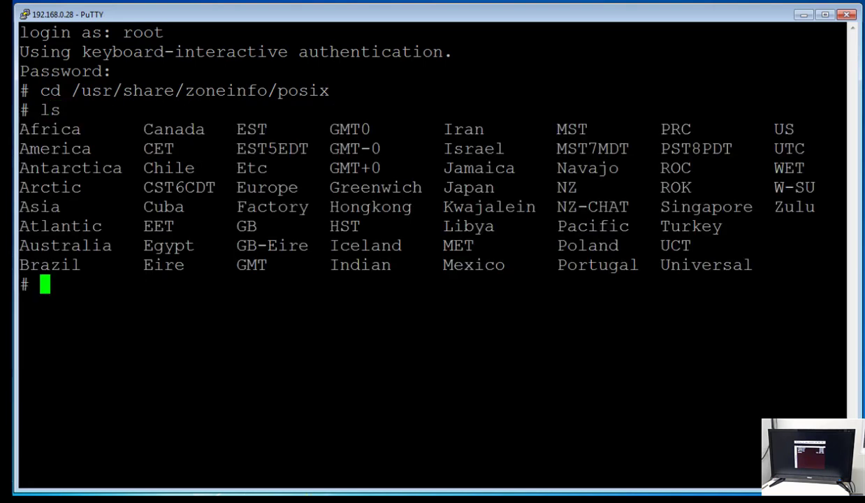
type("cd Canada")
type("l")
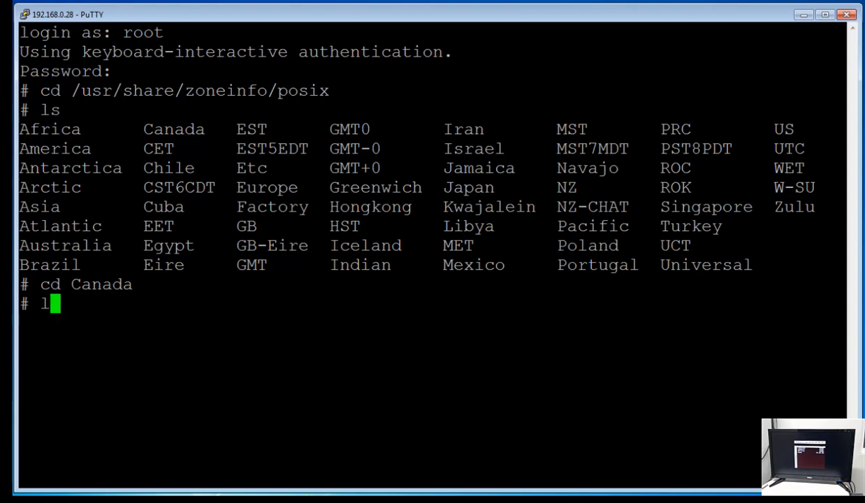
key("Return")
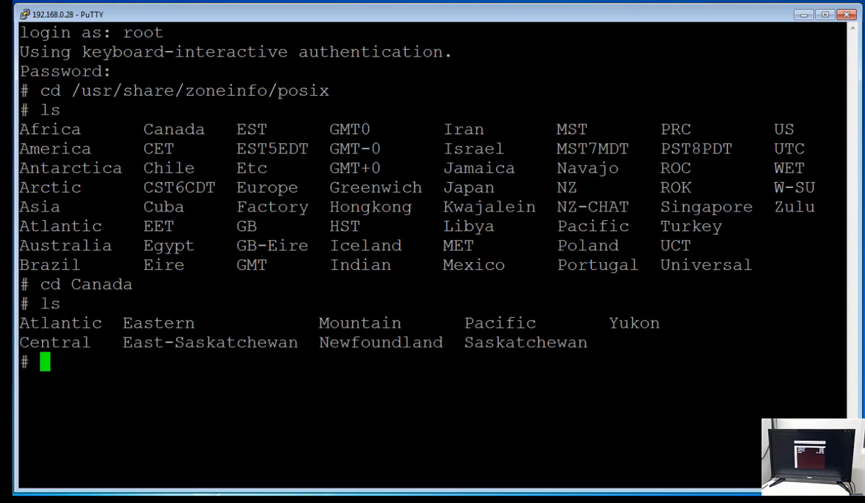
Copy the Pacific zone file to /media/fat/timezone with cp.
type("cp P")
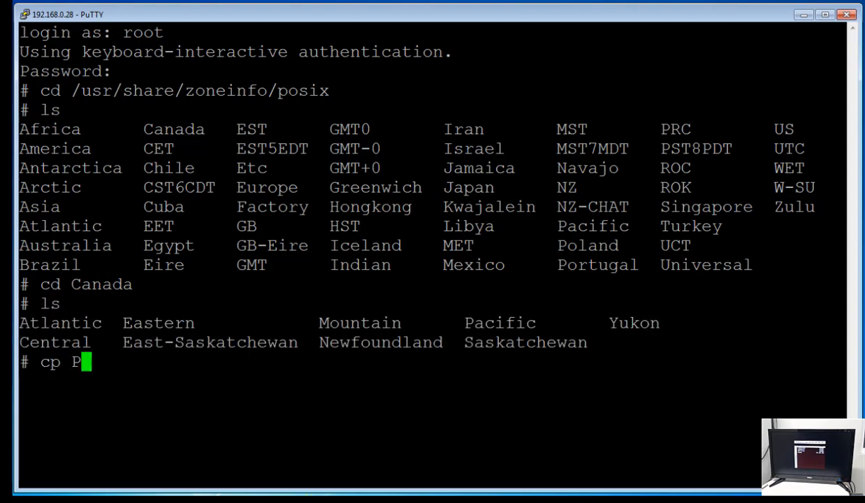
type("acific /")
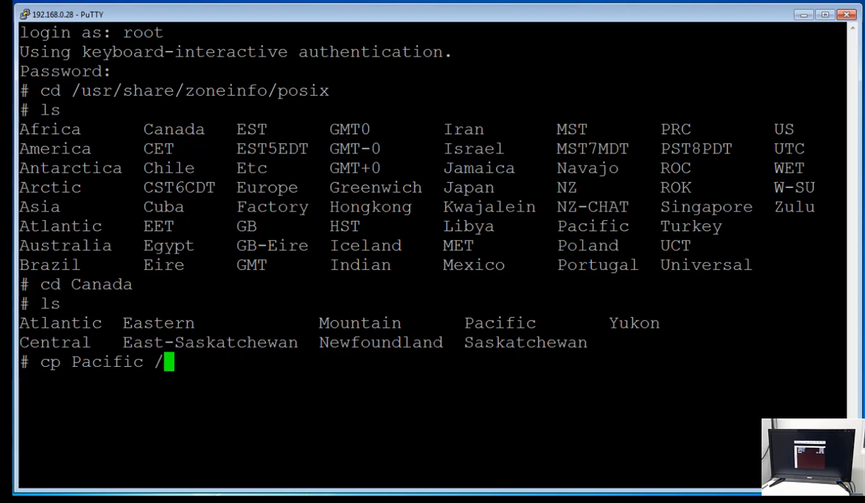
type("media/fa")
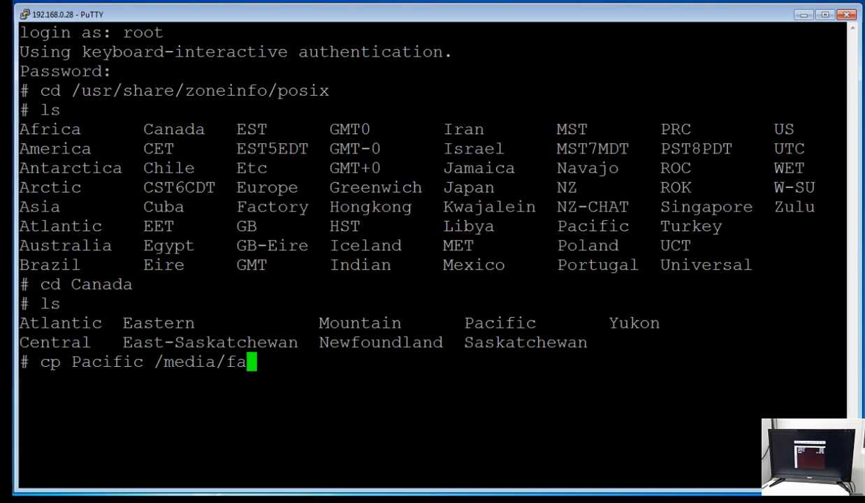
type("t/timezone")
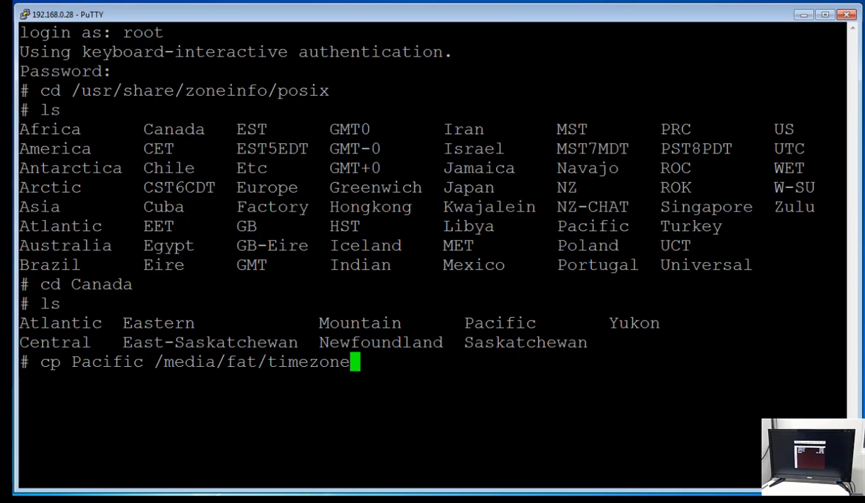
key("Return")
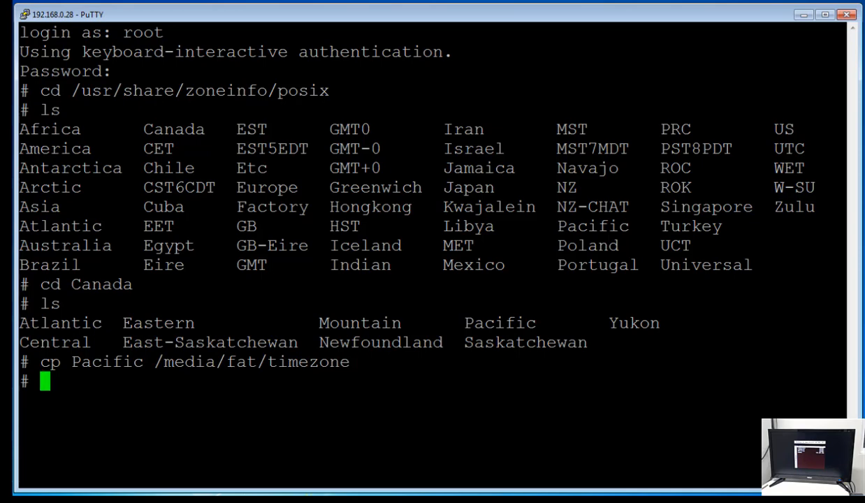